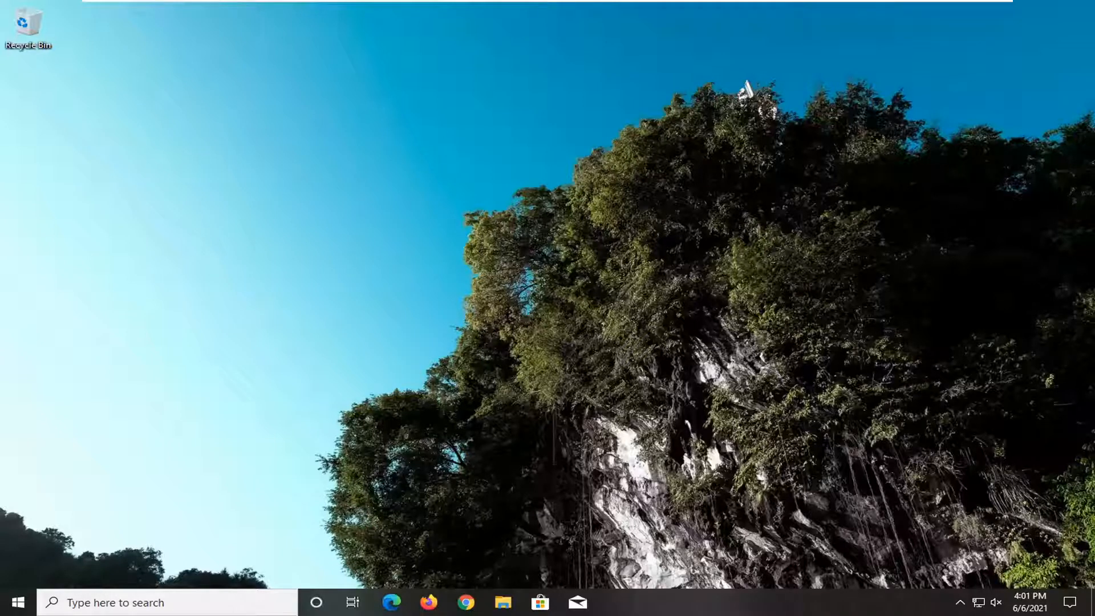
Search the Start menu for regedit and launch Registry Editor as administrator
left_click(167, 602)
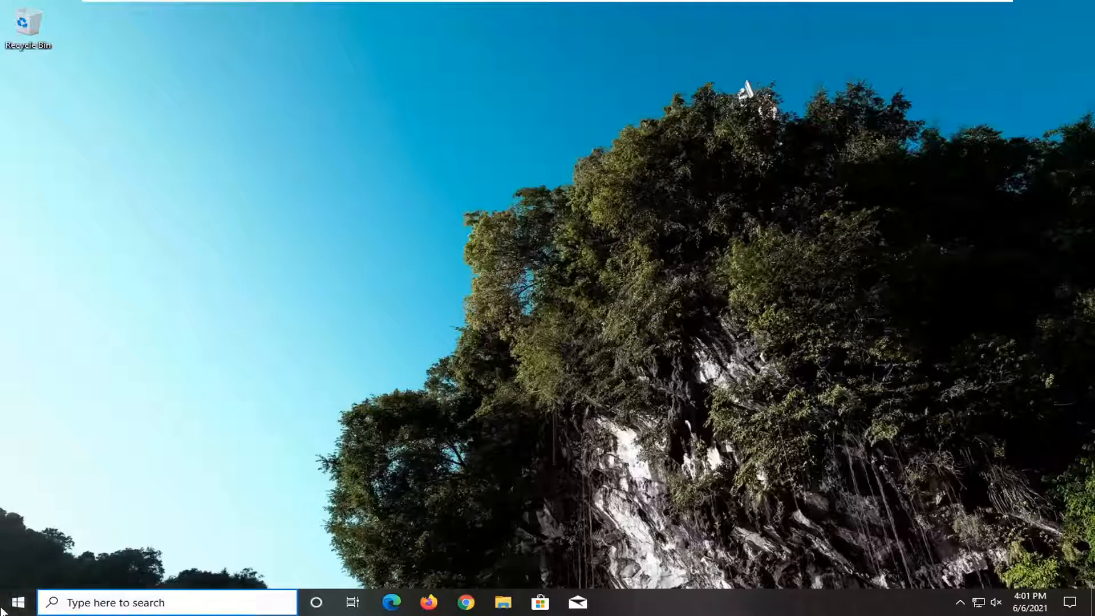
type("regedit")
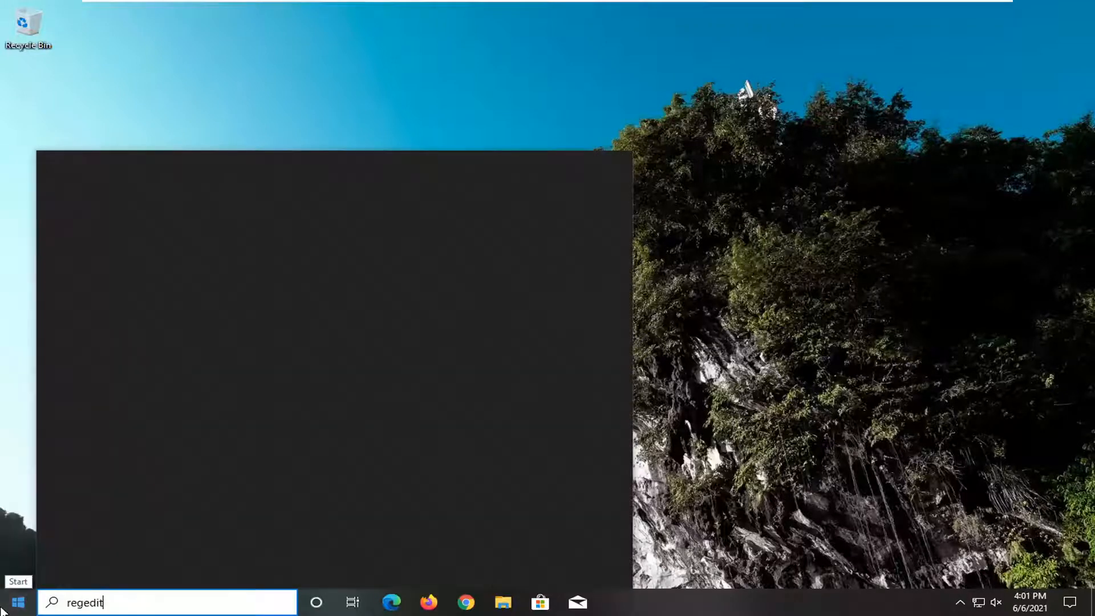
mouse_move(161, 487)
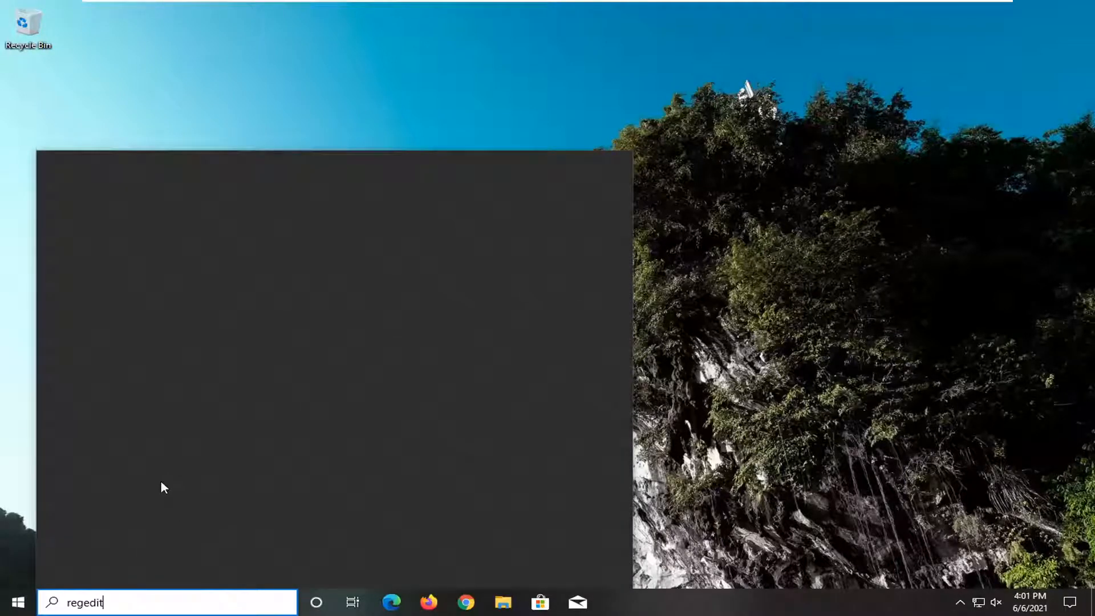
type("regedit")
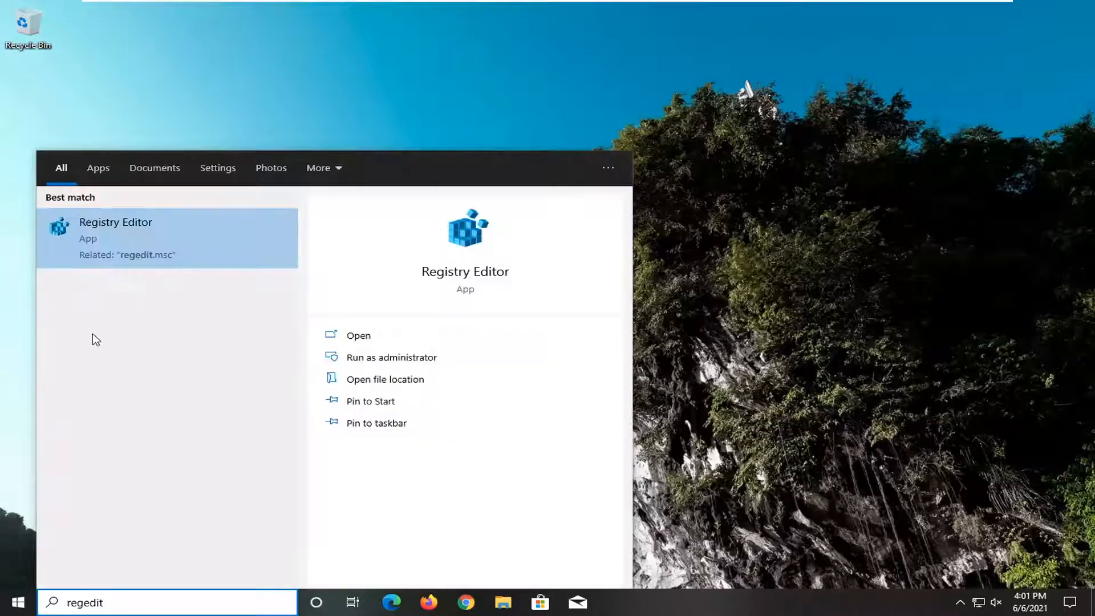
mouse_move(127, 251)
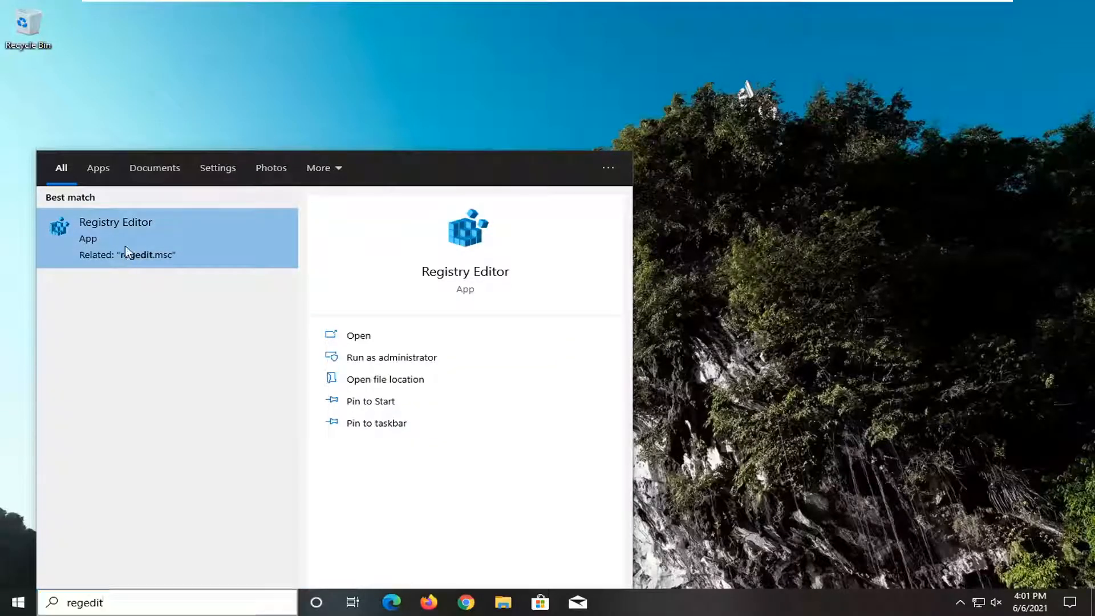
right_click(140, 237)
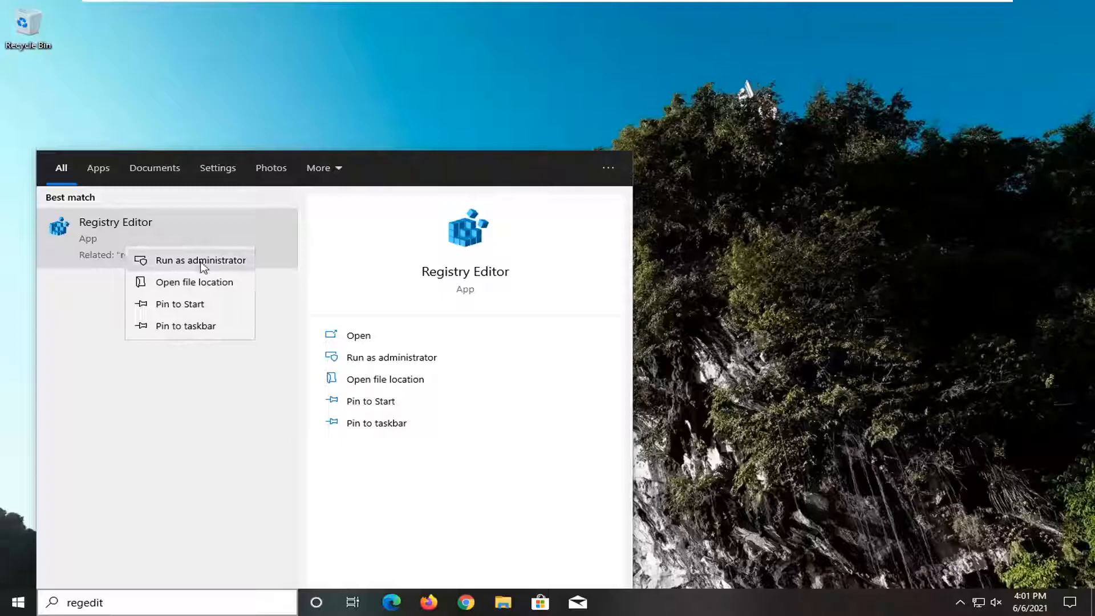
left_click(210, 260)
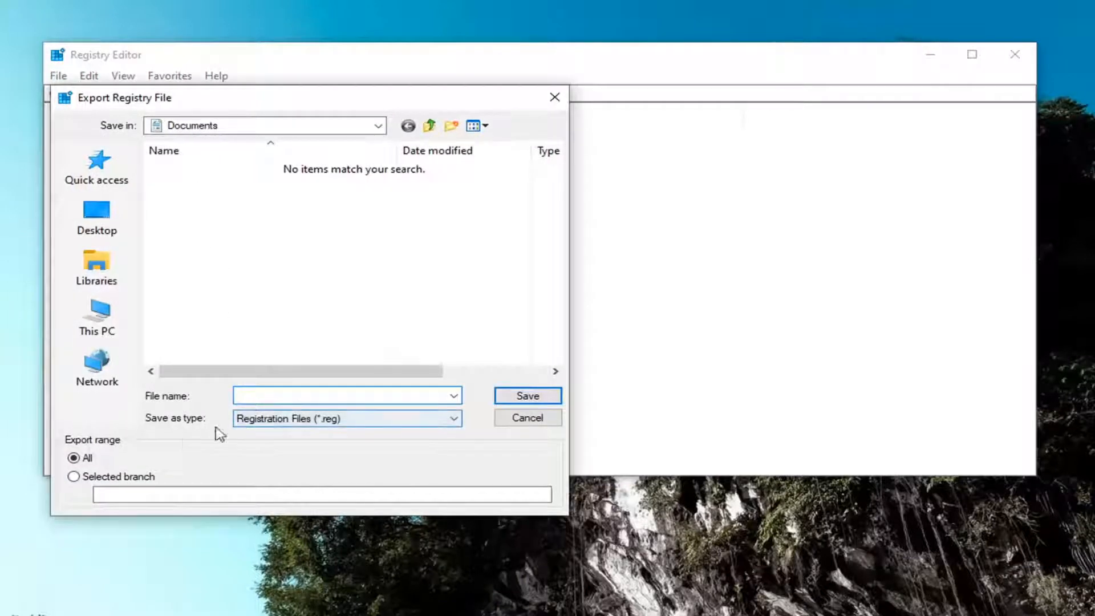
Browse the Export Registry File dialog to the Desktop location, then close it without saving
left_click(342, 395)
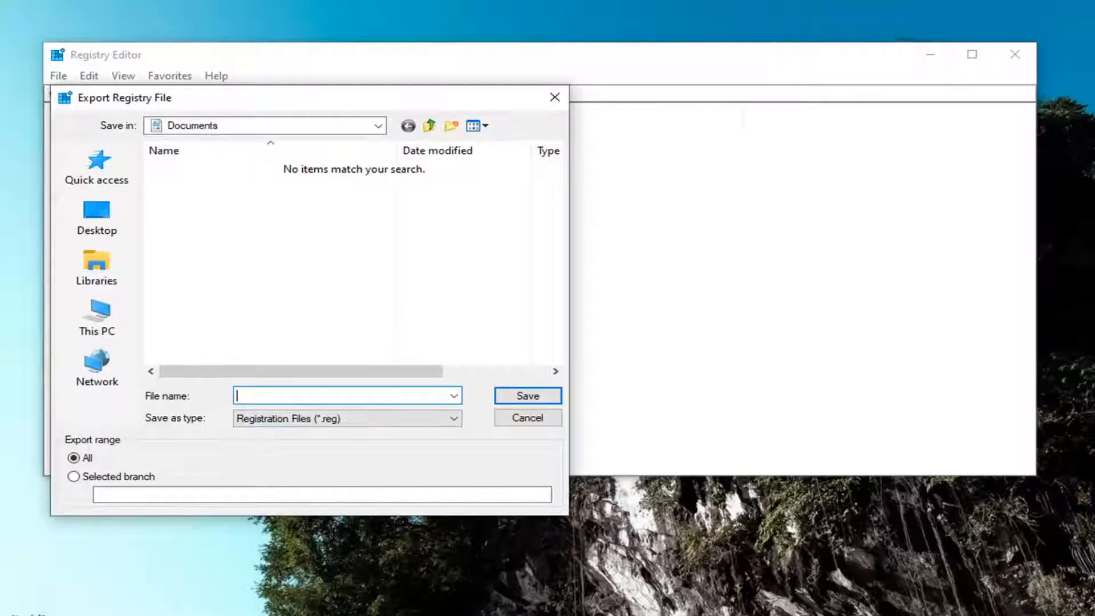
left_click(96, 367)
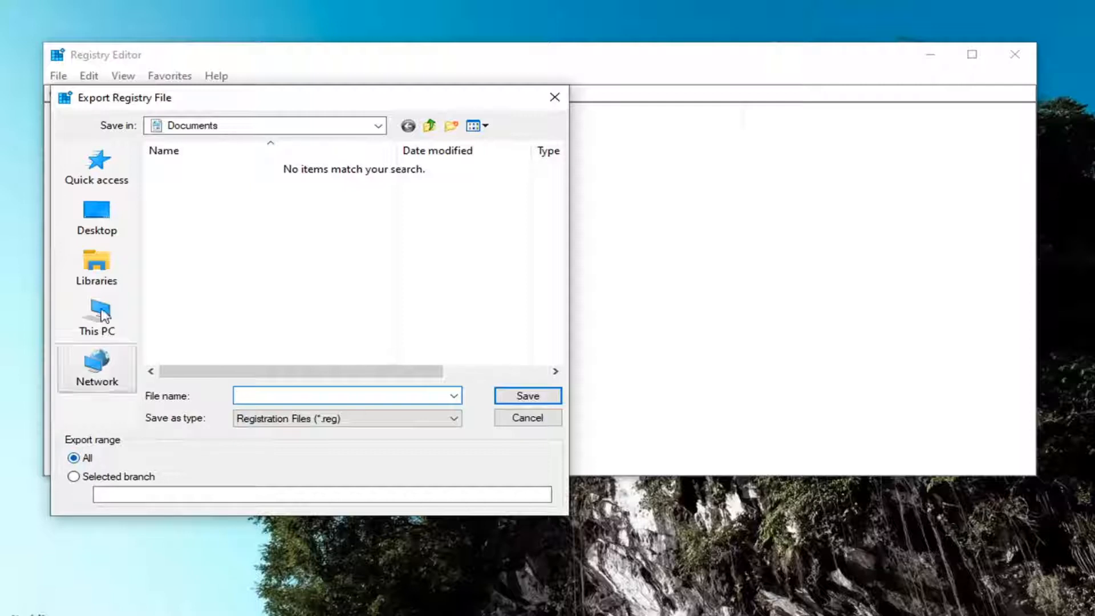
left_click(96, 217)
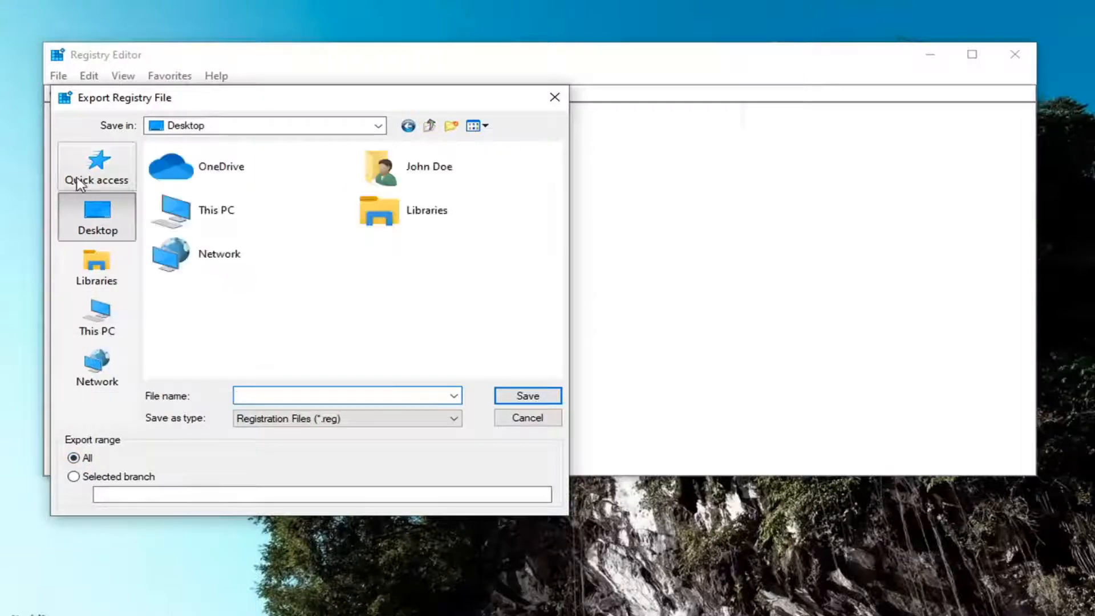
left_click(526, 417)
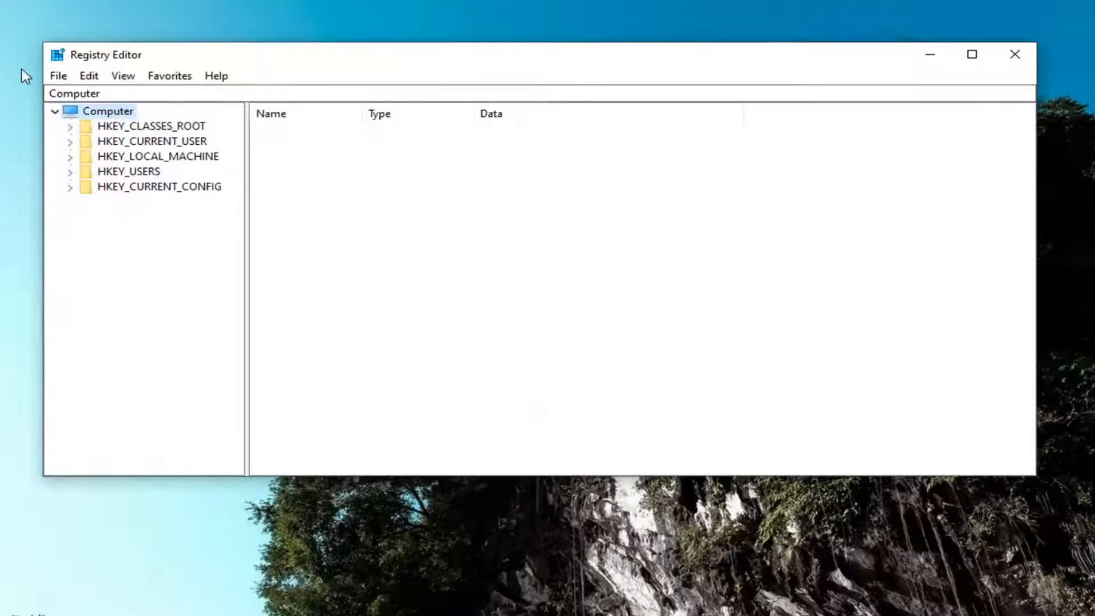
left_click(58, 76)
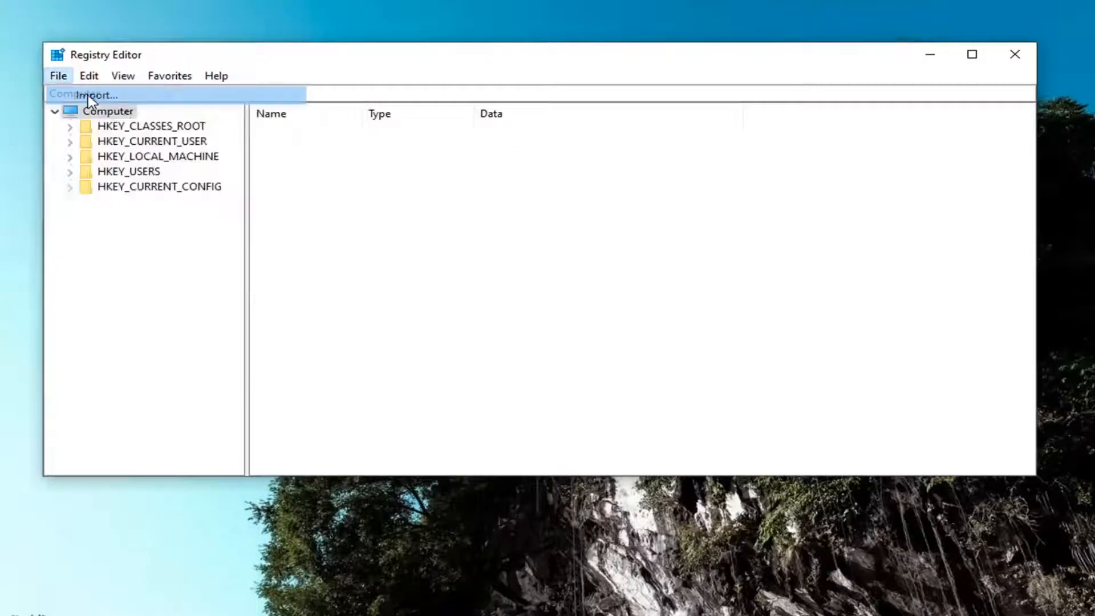
left_click(96, 94)
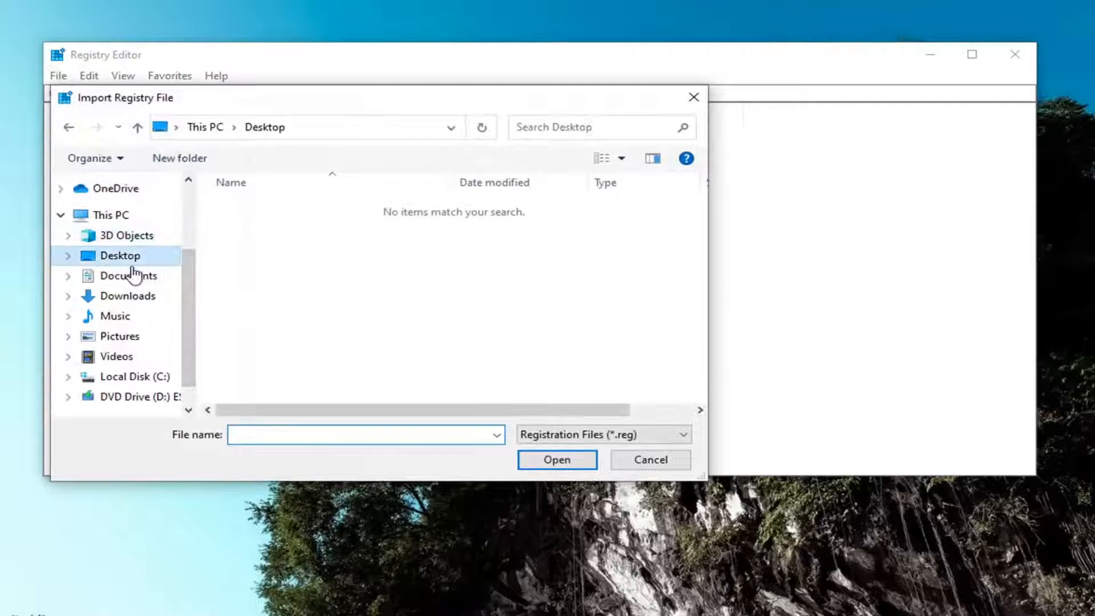
left_click(649, 459)
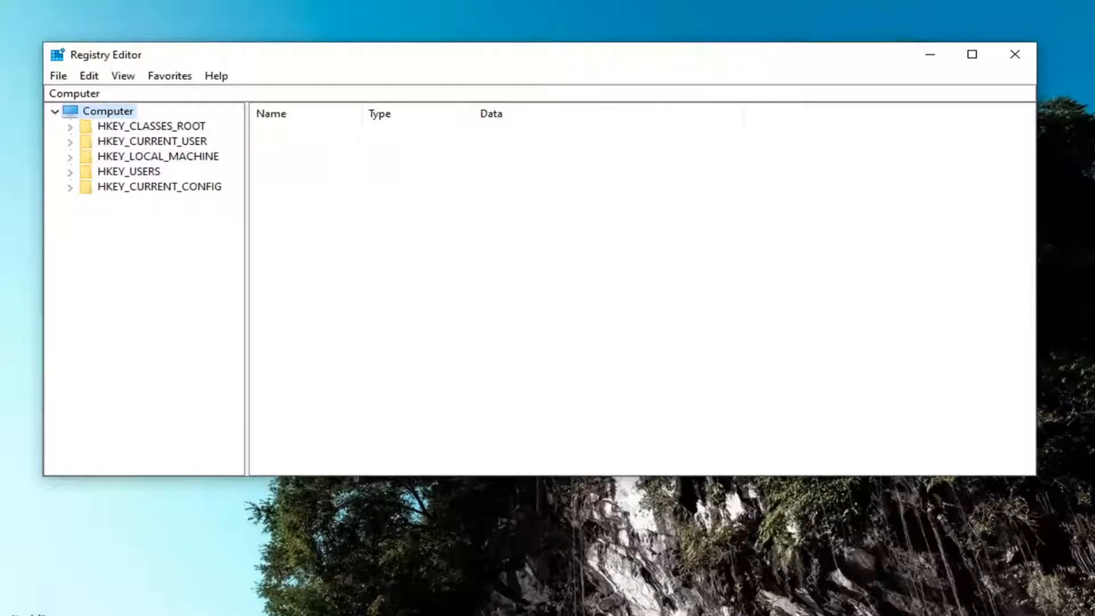
mouse_move(548, 241)
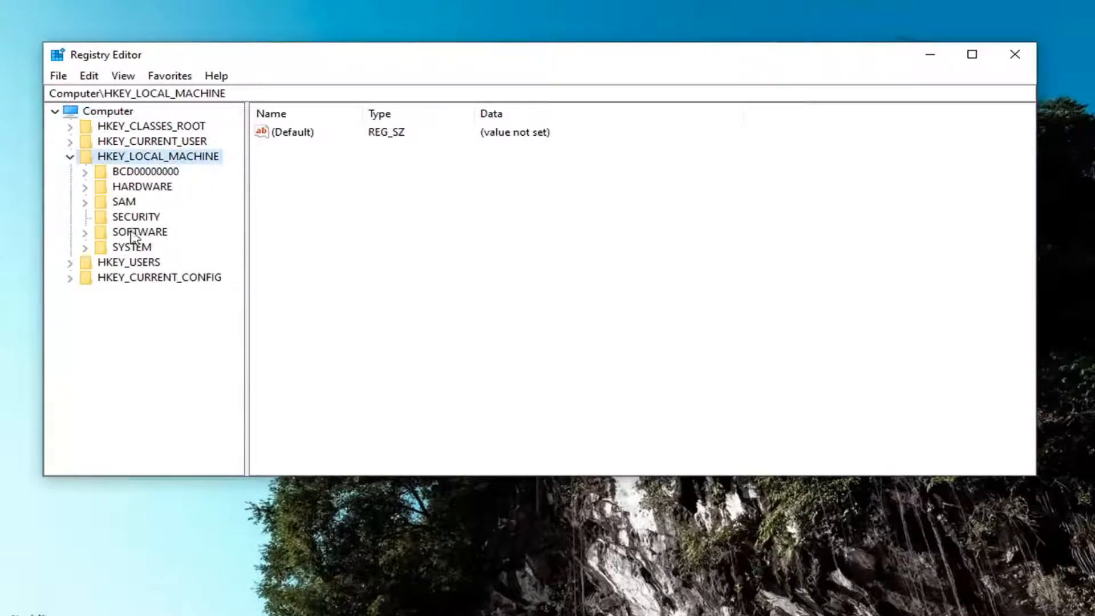
Expand HKEY_LOCAL_MACHINE\SOFTWARE and scroll through the Microsoft subkeys
double_click(138, 231)
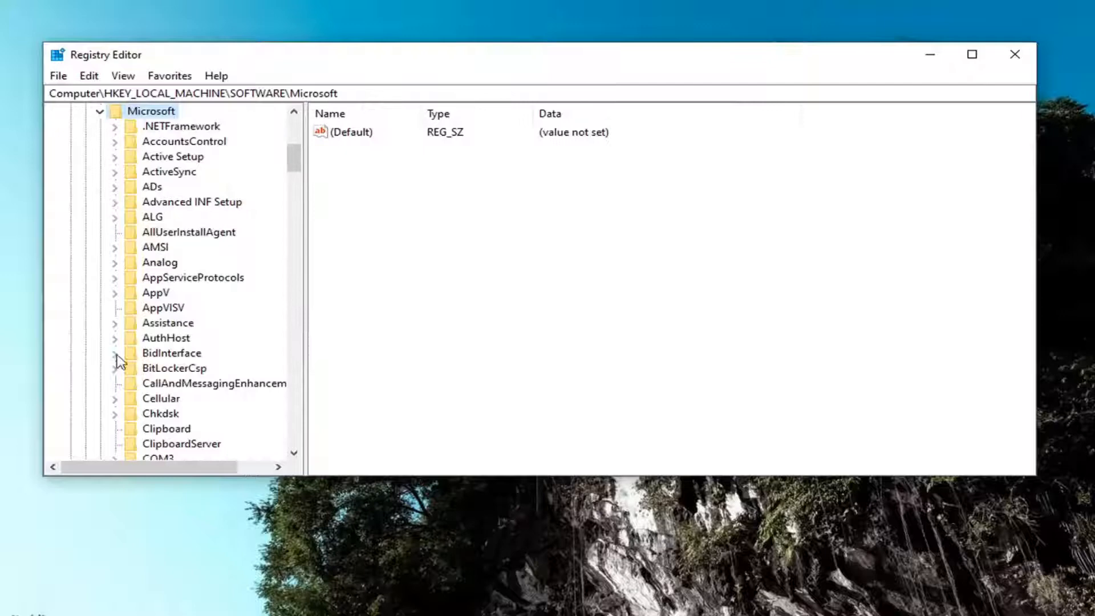
scroll("down", 3)
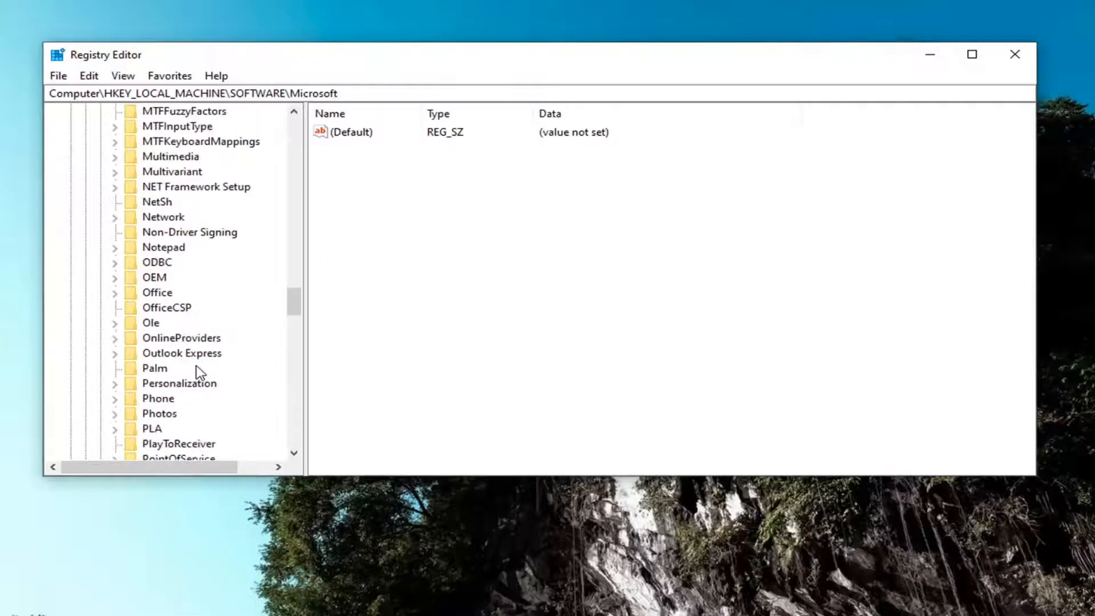
scroll("down", 3)
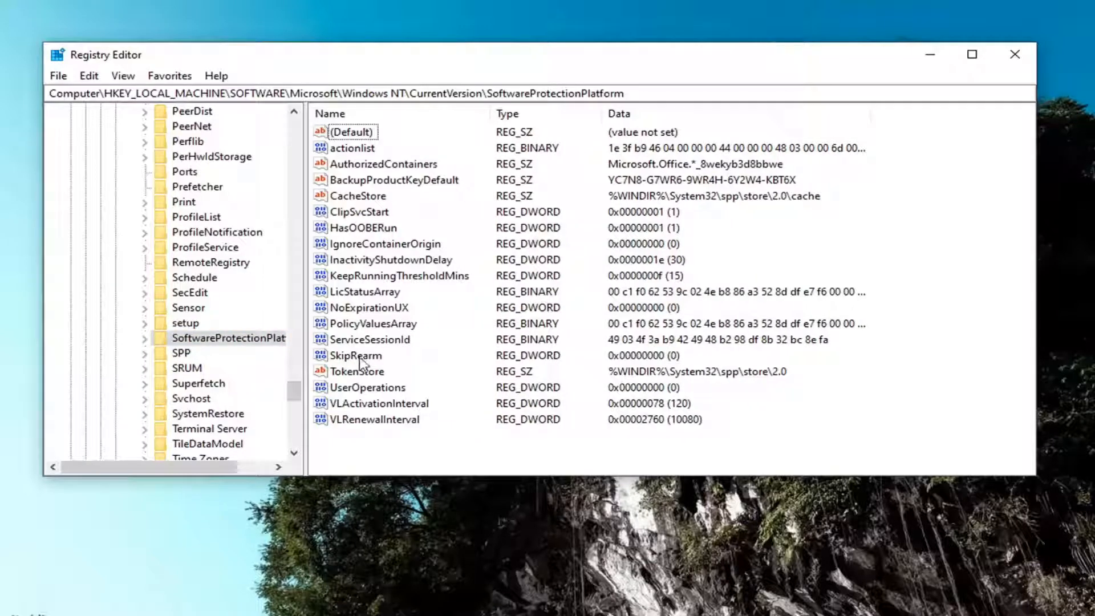
Set the SkipRearm DWORD value data to 1 and collapse the tree back to the hives
left_click(360, 355)
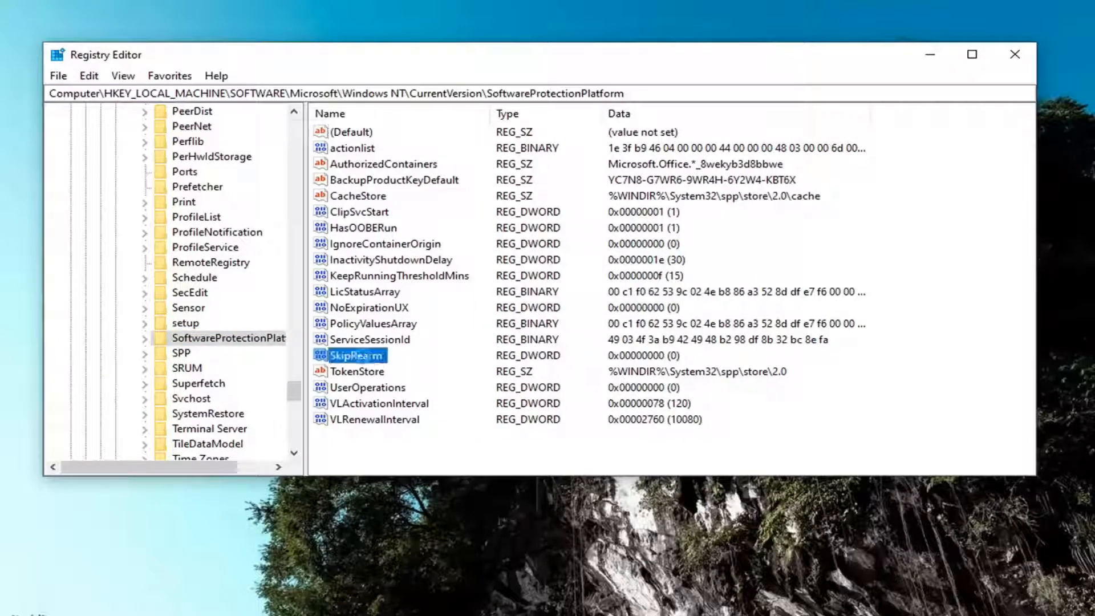
double_click(359, 355)
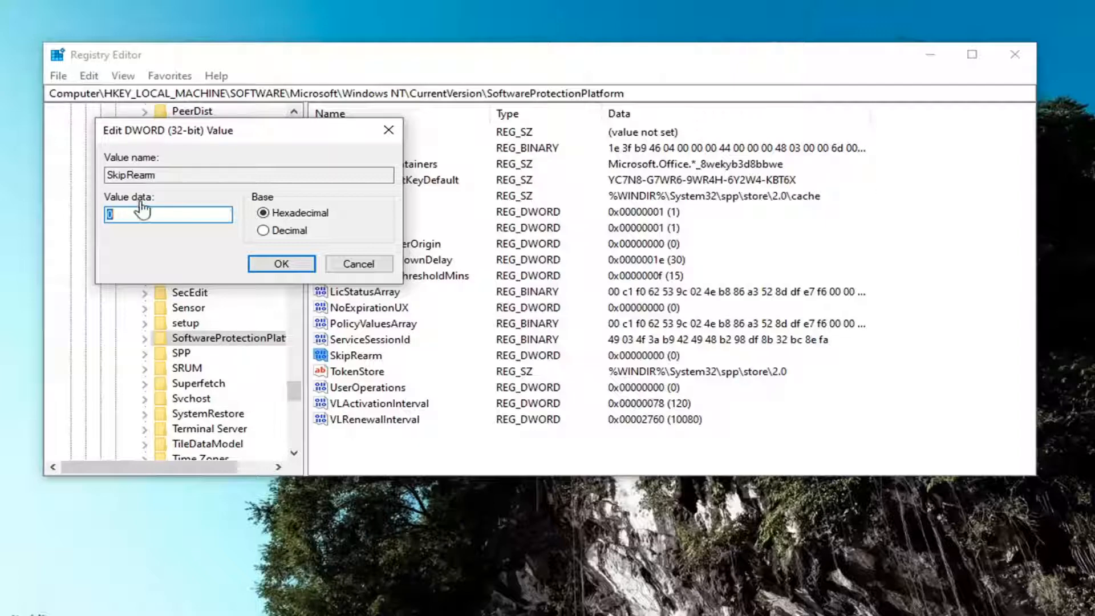
type("1")
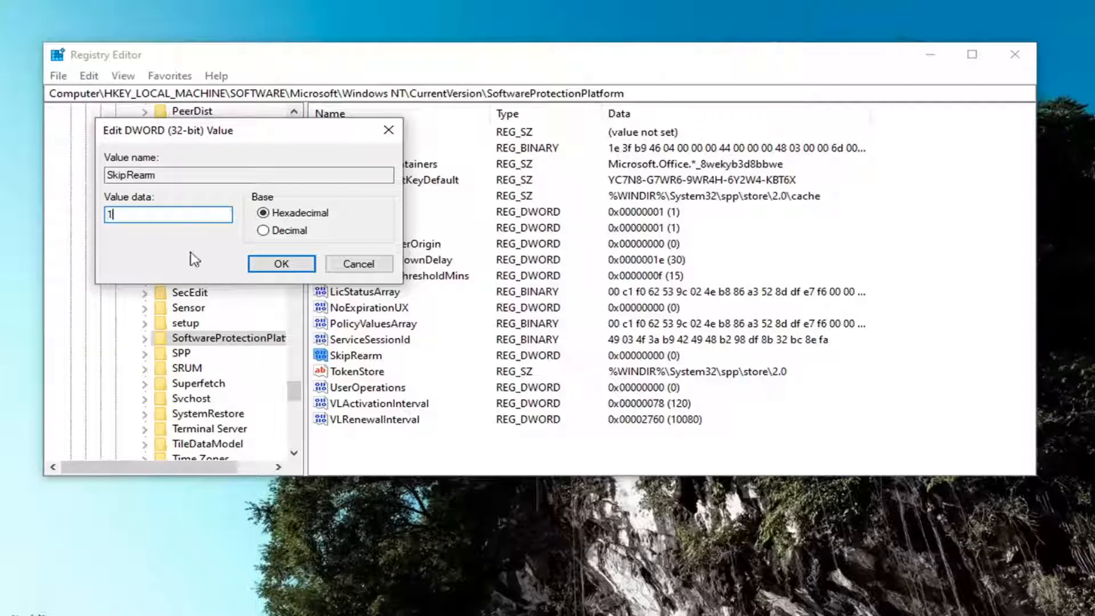
left_click(281, 264)
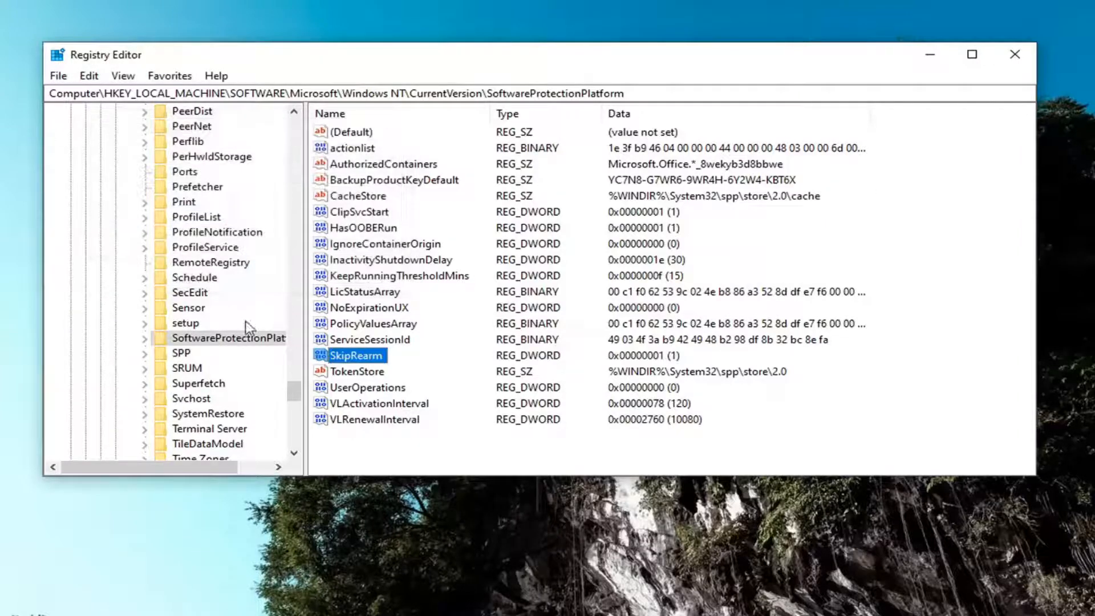
left_click(115, 322)
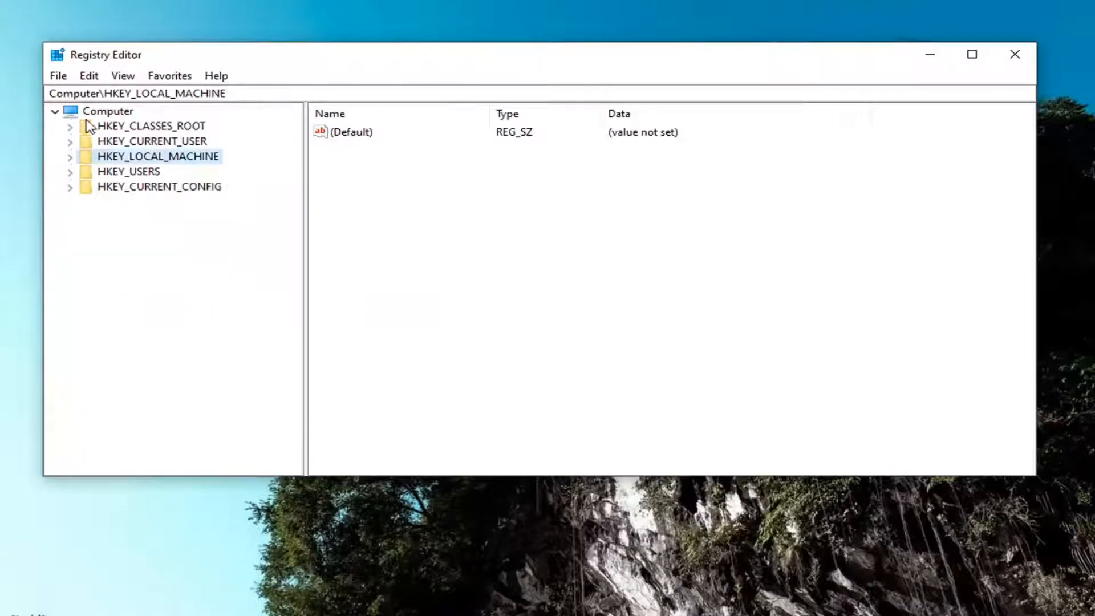
Close the Registry Editor window
left_click(1014, 55)
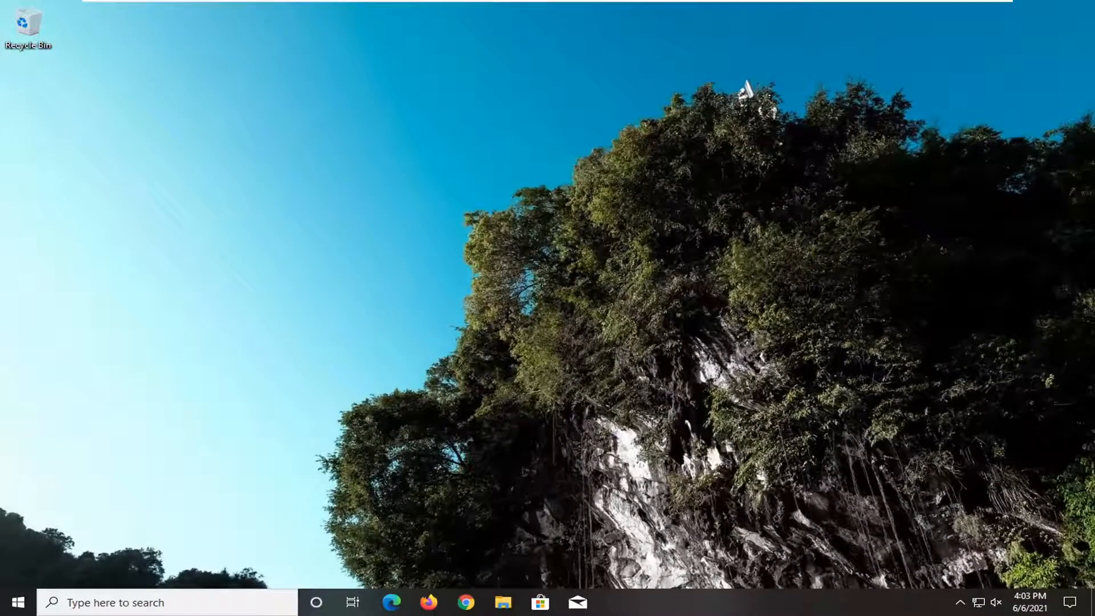